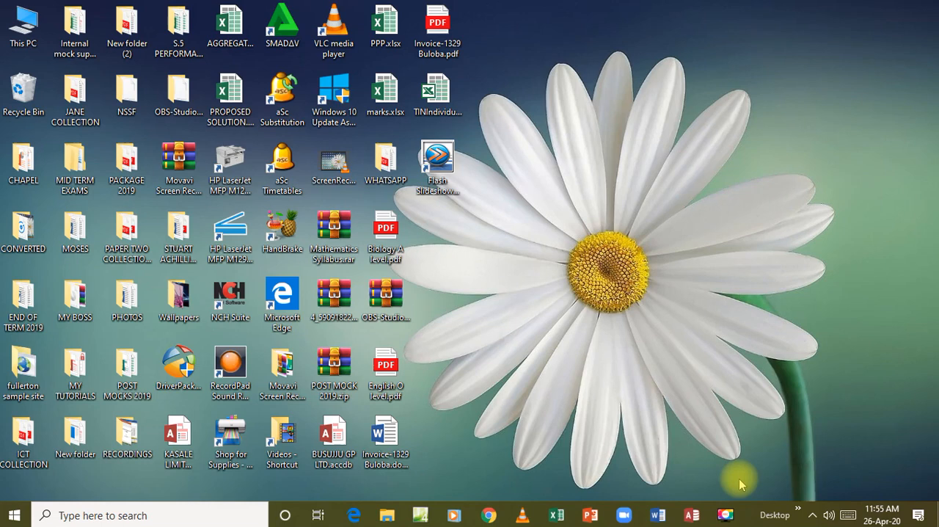
- Restore the PowerPoint window showing the TUTORIAL 8 slide on queries and wild cards
{"action": "left_click", "coordinate": [589, 513]}
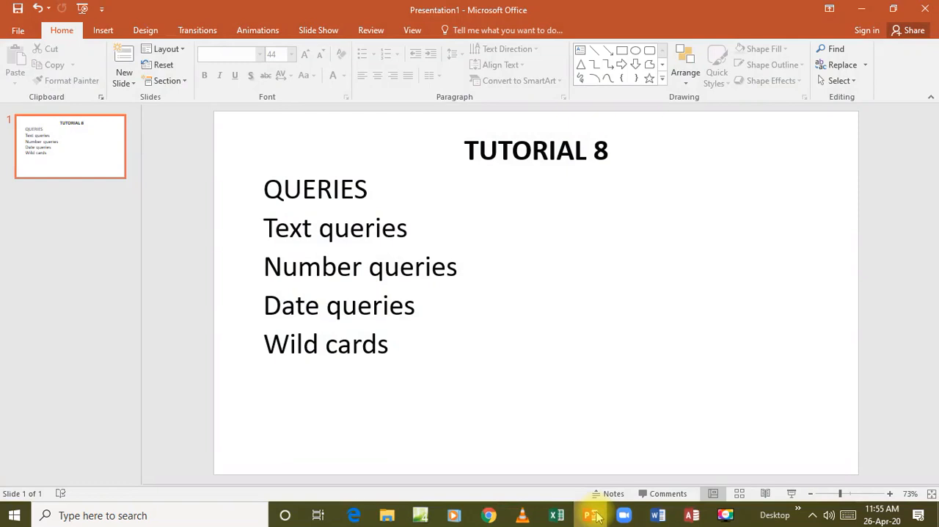
{"action": "mouse_move", "coordinate": [594, 329]}
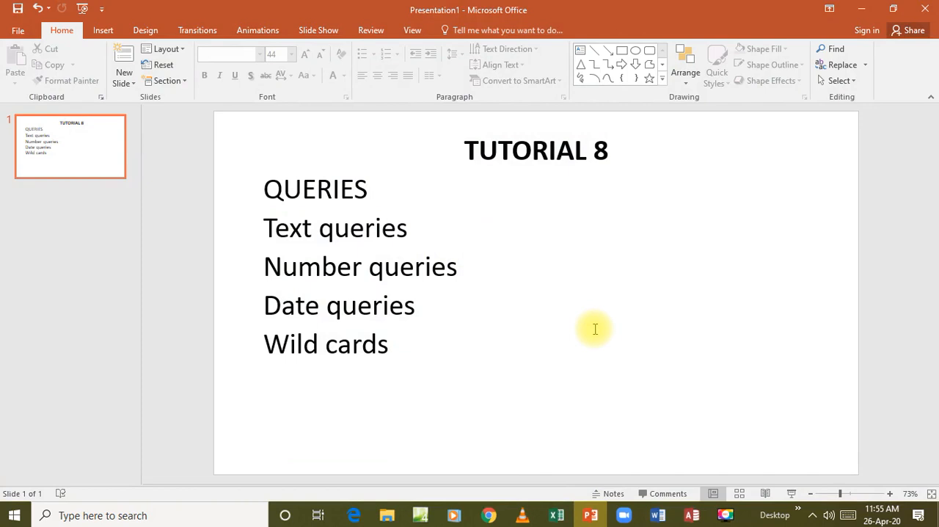
{"action": "mouse_move", "coordinate": [382, 198]}
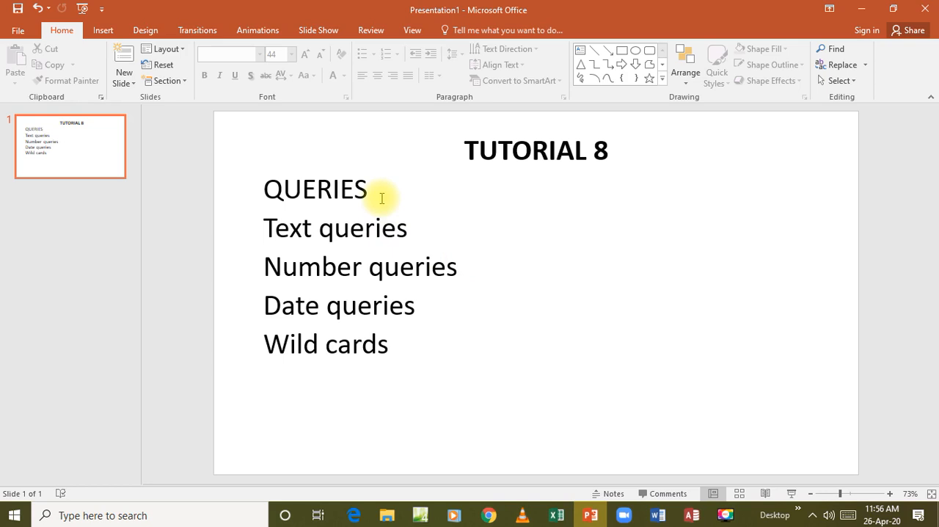
{"action": "mouse_move", "coordinate": [470, 273]}
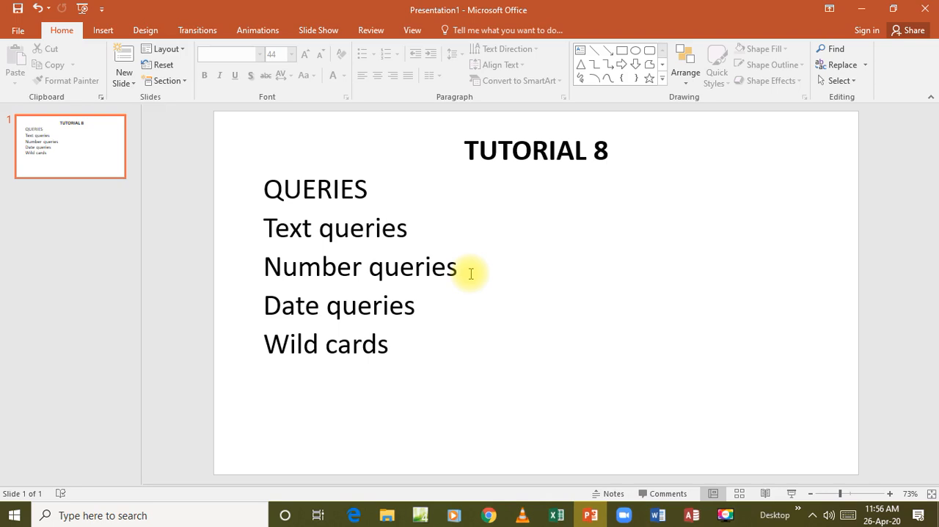
{"action": "mouse_move", "coordinate": [475, 267]}
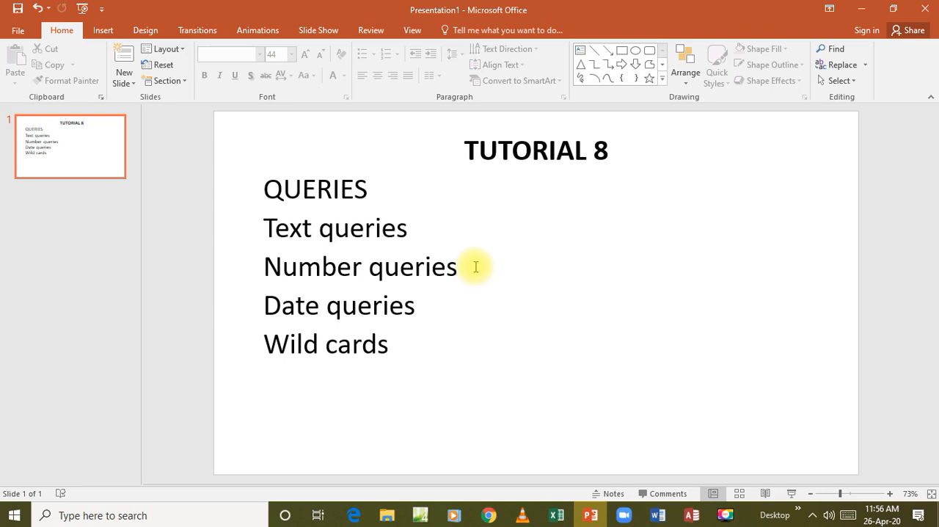
{"action": "mouse_move", "coordinate": [568, 194]}
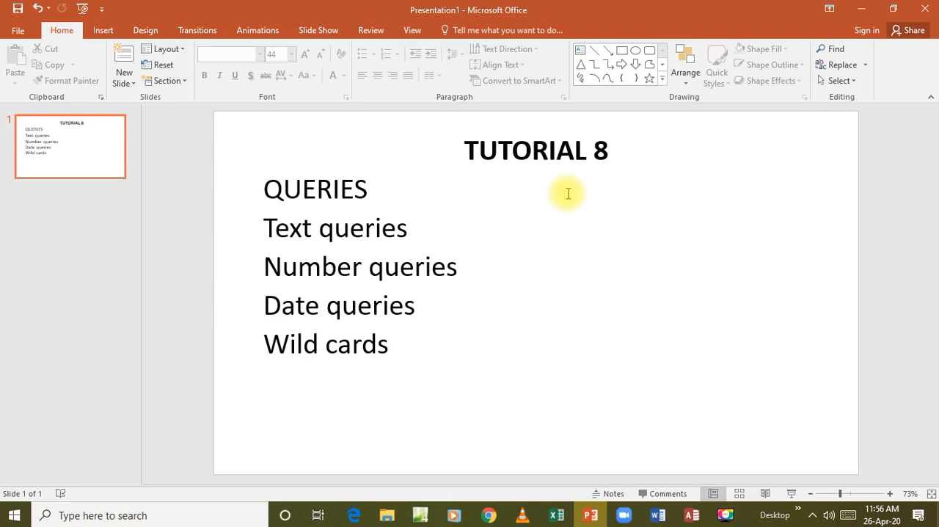
{"action": "mouse_move", "coordinate": [343, 198]}
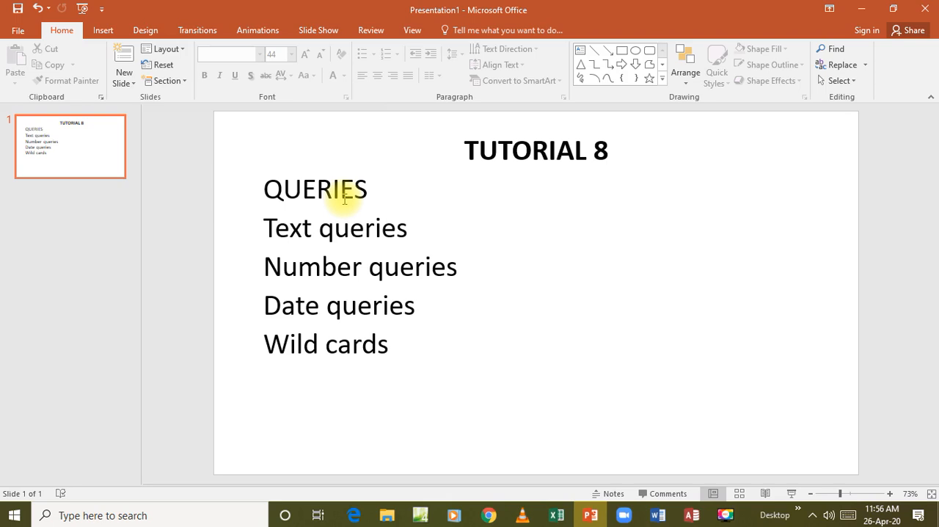
{"action": "mouse_move", "coordinate": [307, 231]}
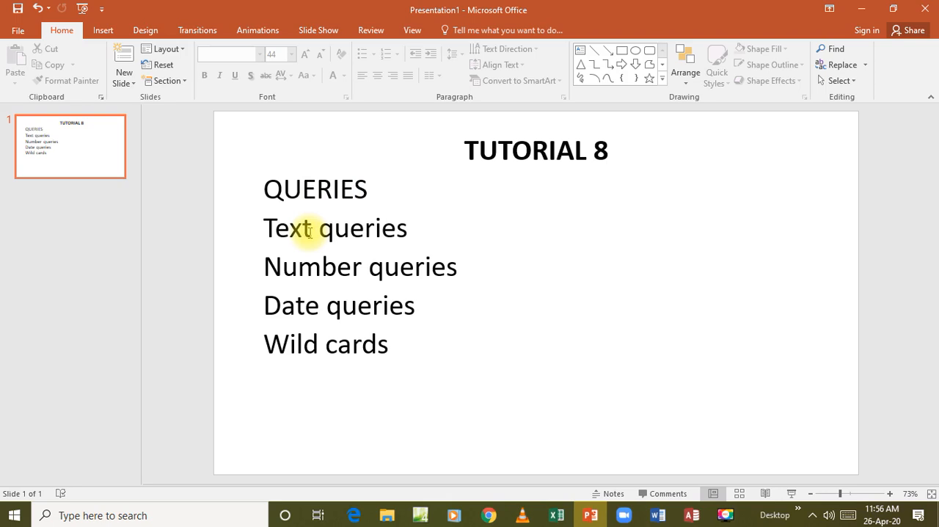
{"action": "double_click", "coordinate": [284, 228]}
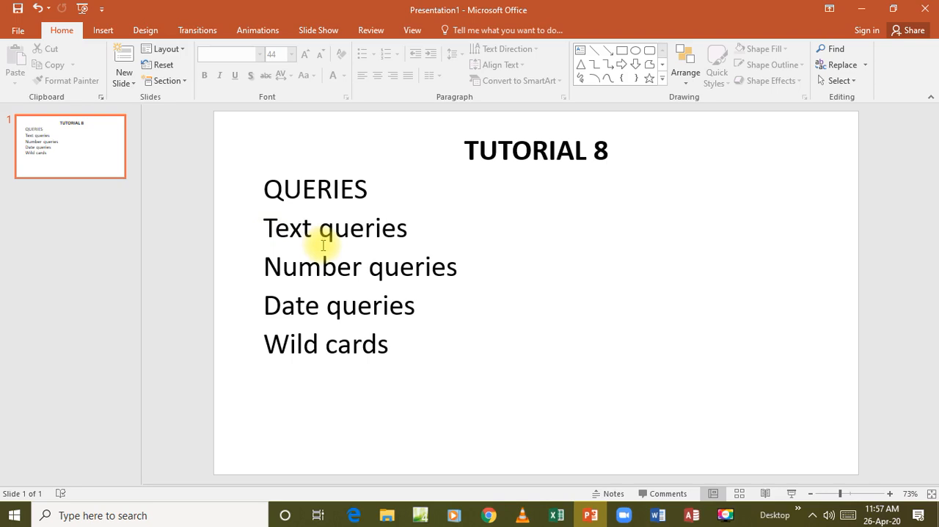
{"action": "mouse_move", "coordinate": [326, 322]}
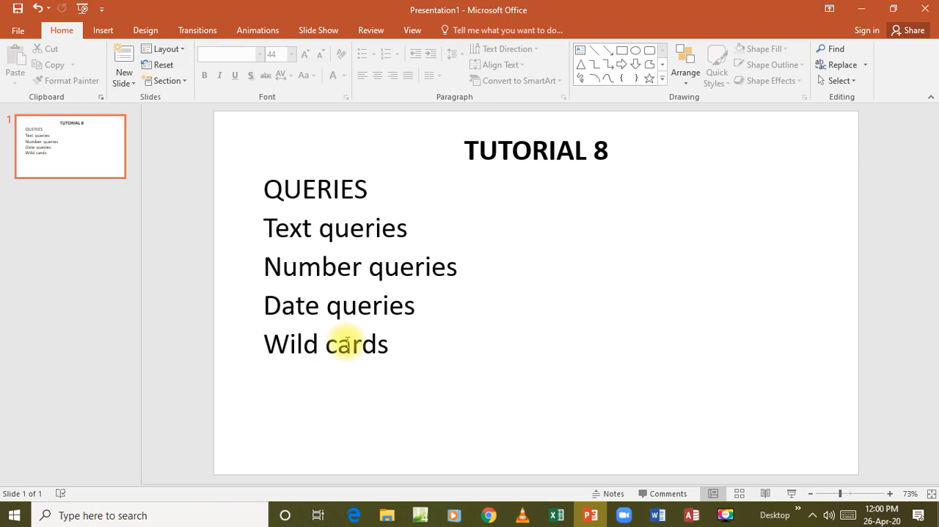
- Show TUTORIAL FIVE.pdf in Edge and review Question Three's fisherman records table
{"action": "left_click", "coordinate": [354, 514]}
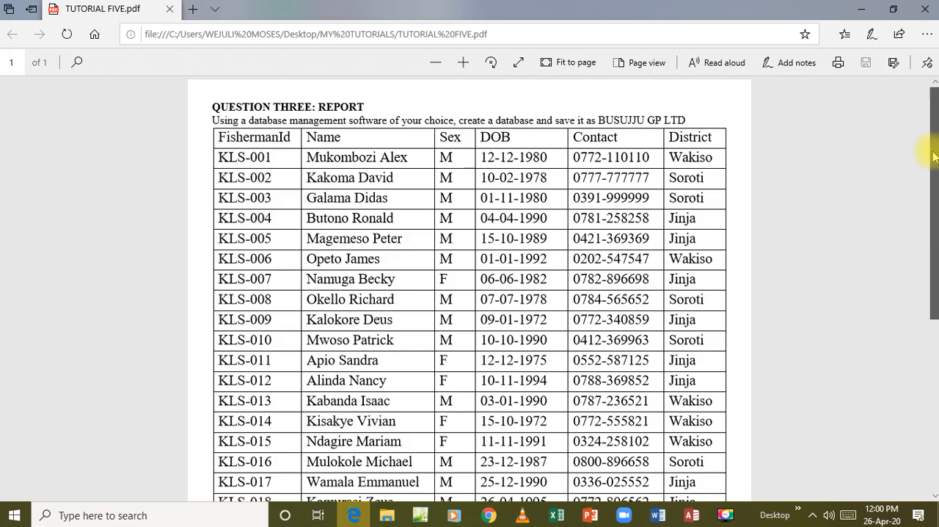
{"action": "scroll", "scroll_direction": "down", "scroll_amount": 3}
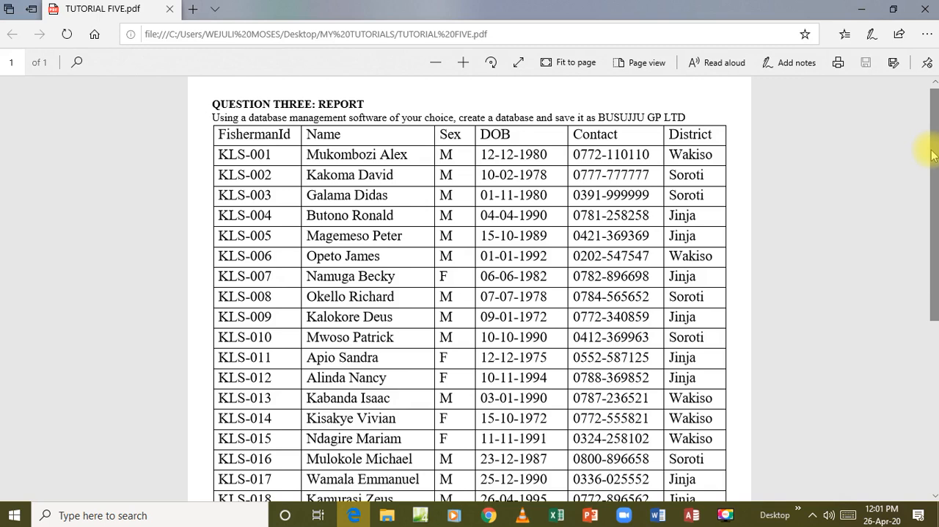
{"action": "mouse_move", "coordinate": [804, 181]}
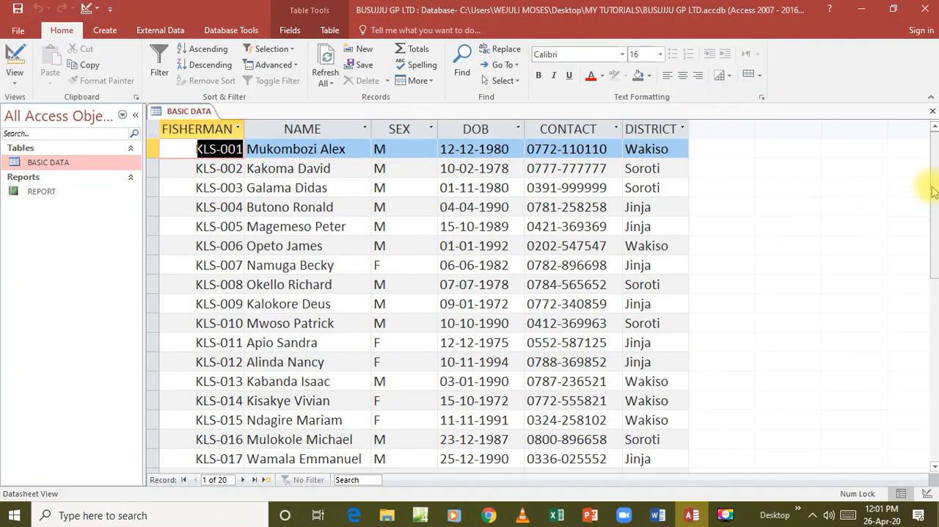
{"action": "mouse_move", "coordinate": [930, 188]}
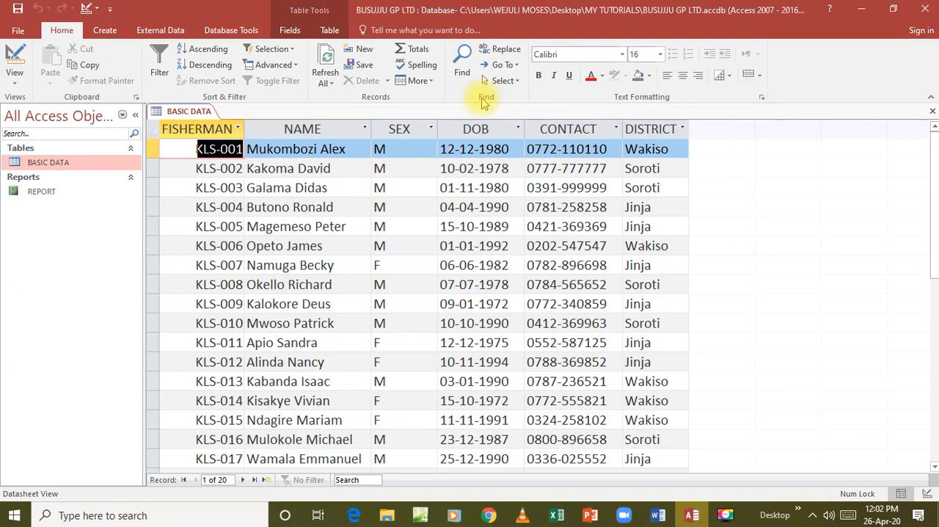
- Show the Create ribbon commands in the BUSUJJU GP LTD database
{"action": "left_click", "coordinate": [105, 29]}
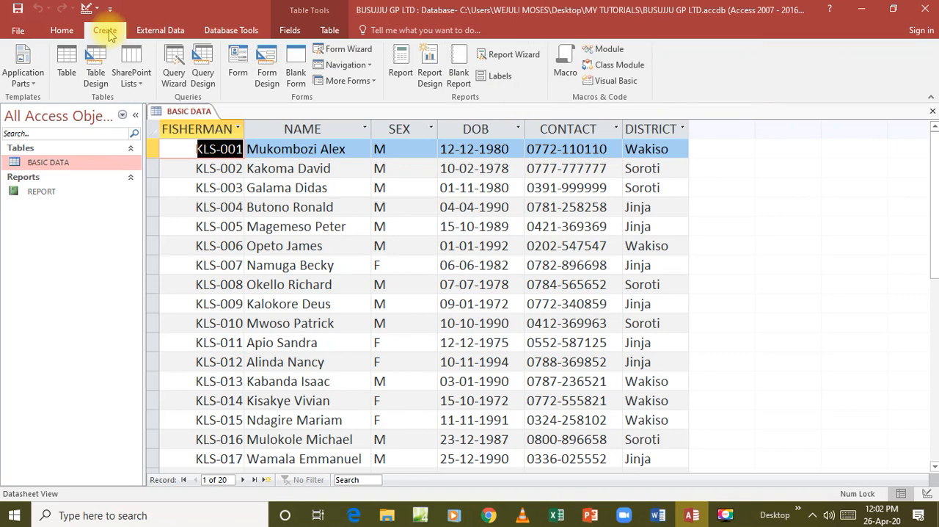
{"action": "mouse_move", "coordinate": [202, 65]}
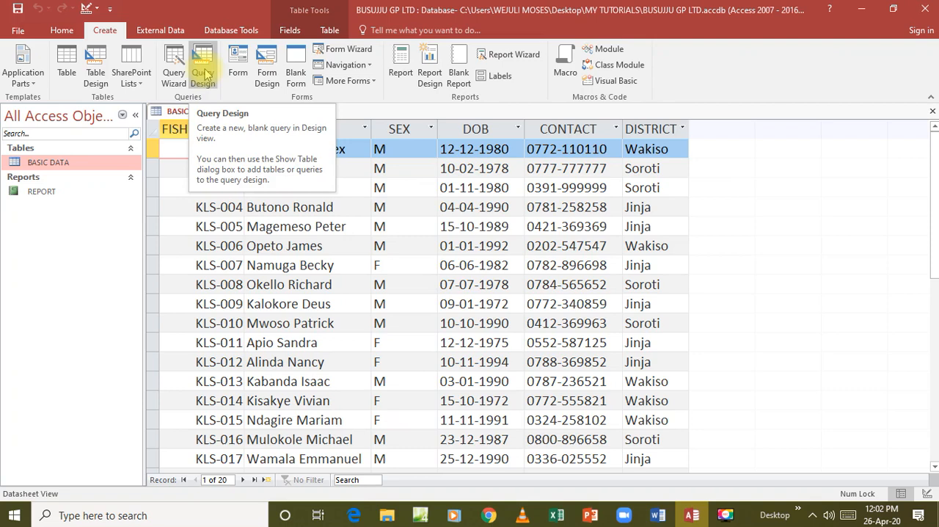
- Start a blank query in Design view and browse the Show Table Tables, Queries and Both lists
{"action": "left_click", "coordinate": [203, 64]}
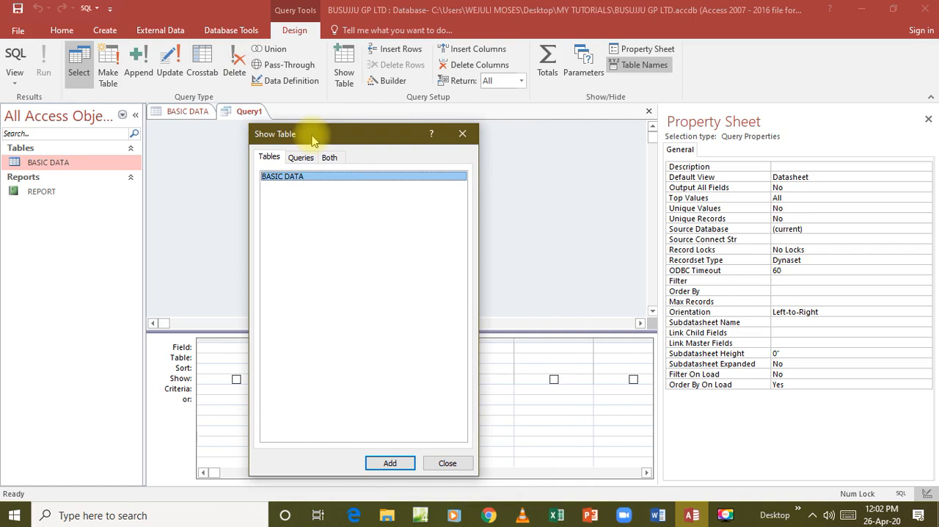
{"action": "left_click", "coordinate": [329, 157]}
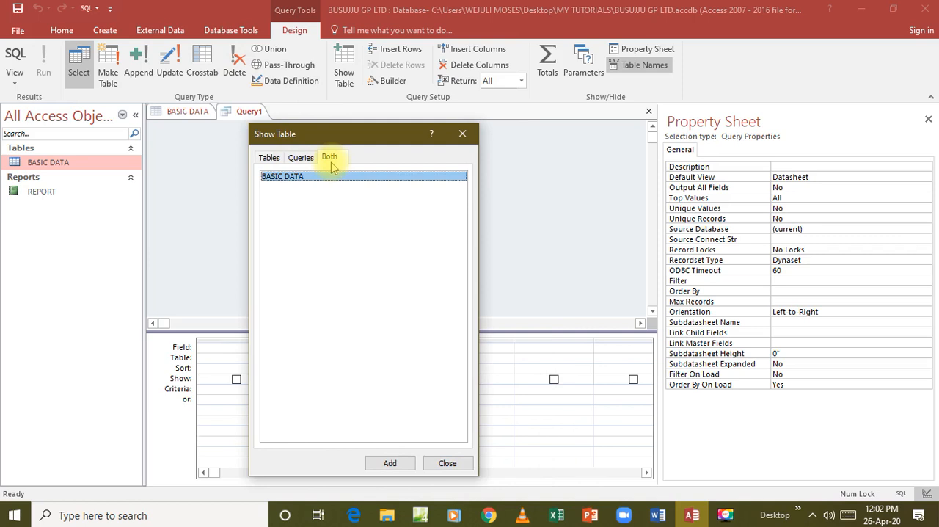
{"action": "left_click", "coordinate": [270, 157]}
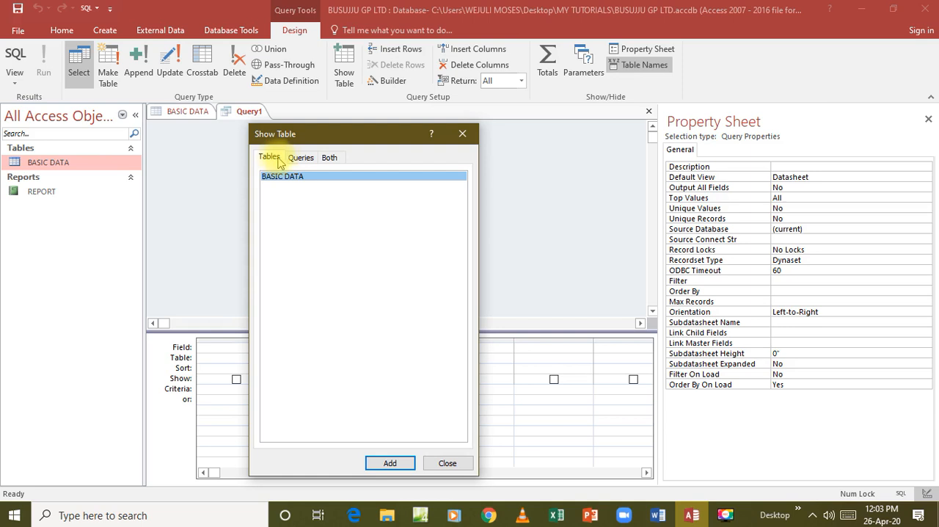
{"action": "left_click", "coordinate": [301, 157]}
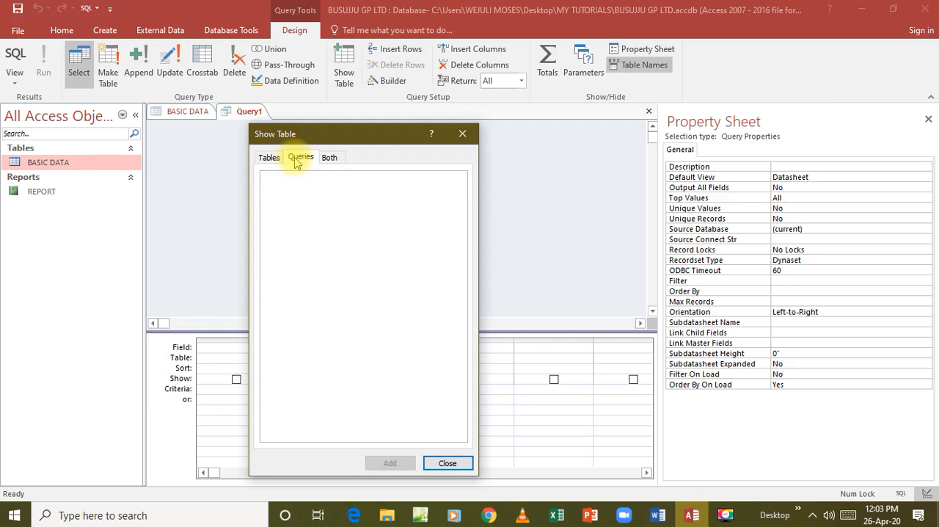
{"action": "left_click", "coordinate": [329, 157]}
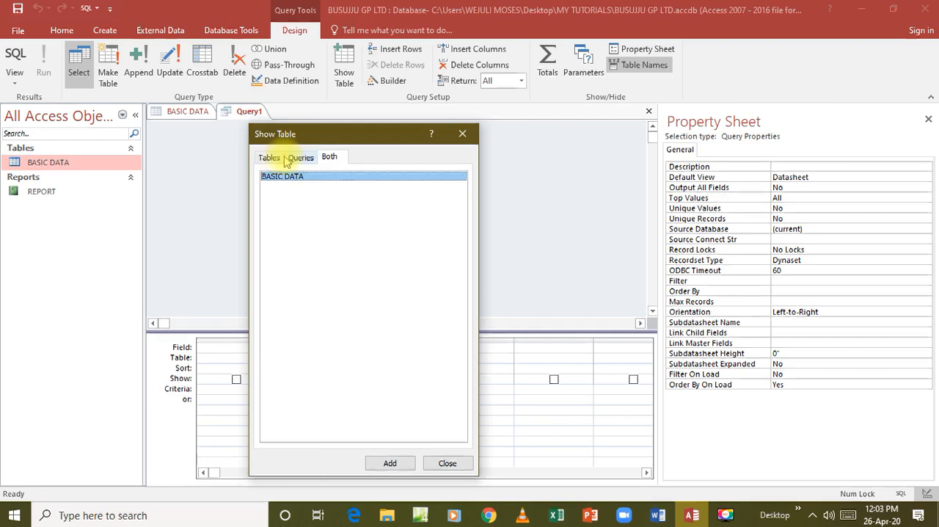
- Add the BASIC DATA table as the query source and close Show Table
{"action": "left_click", "coordinate": [269, 157]}
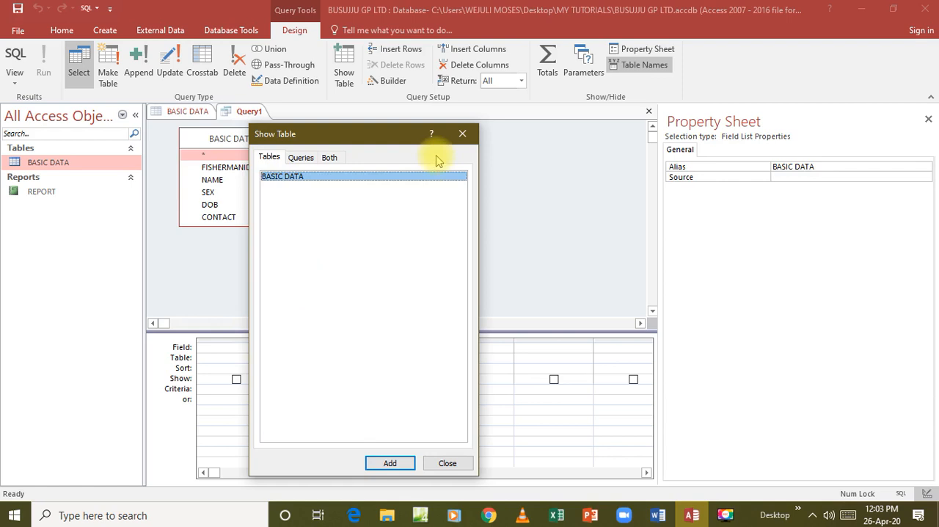
{"action": "left_click", "coordinate": [447, 464]}
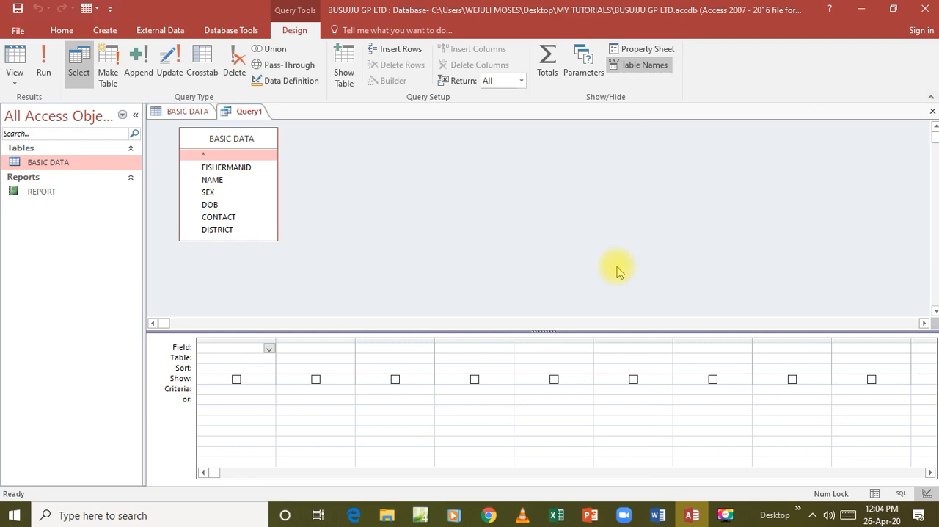
{"action": "mouse_move", "coordinate": [220, 307]}
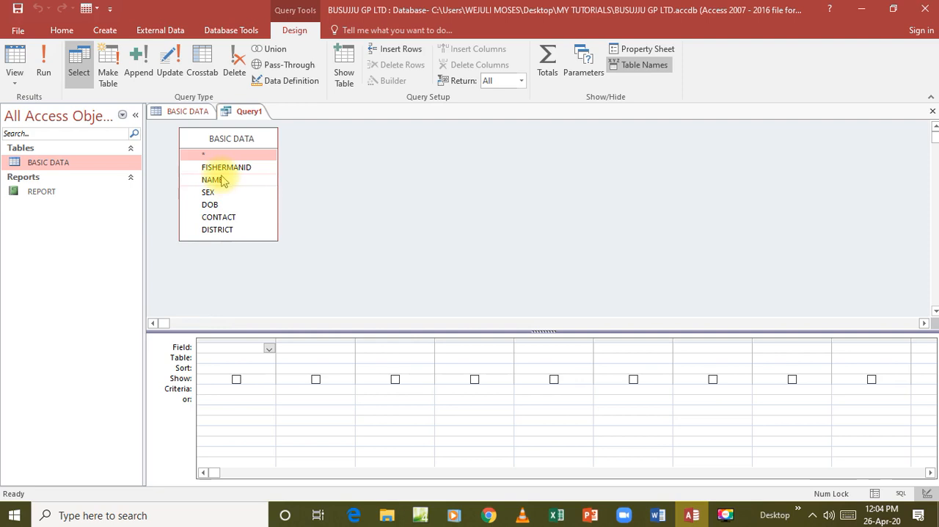
- Add the BASIC DATA fields, including NAME, to the query design grid
{"action": "double_click", "coordinate": [226, 167]}
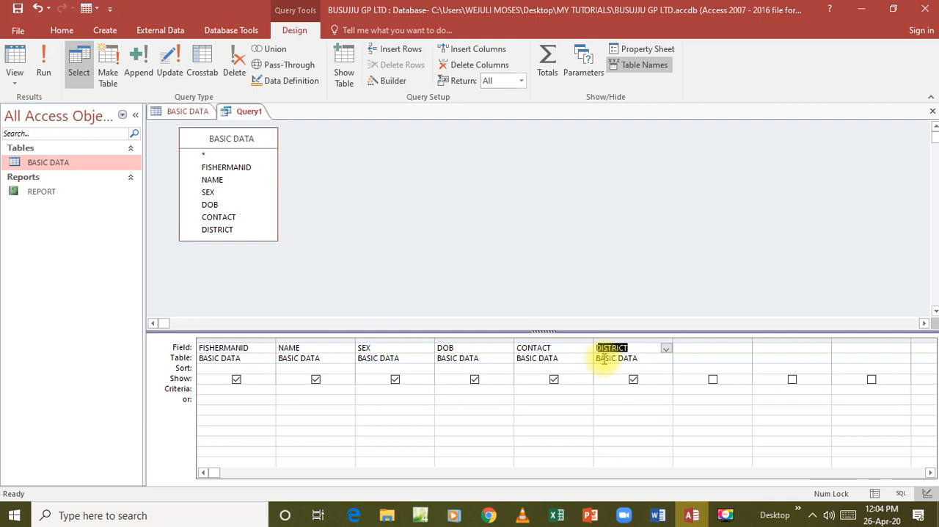
{"action": "mouse_move", "coordinate": [511, 362]}
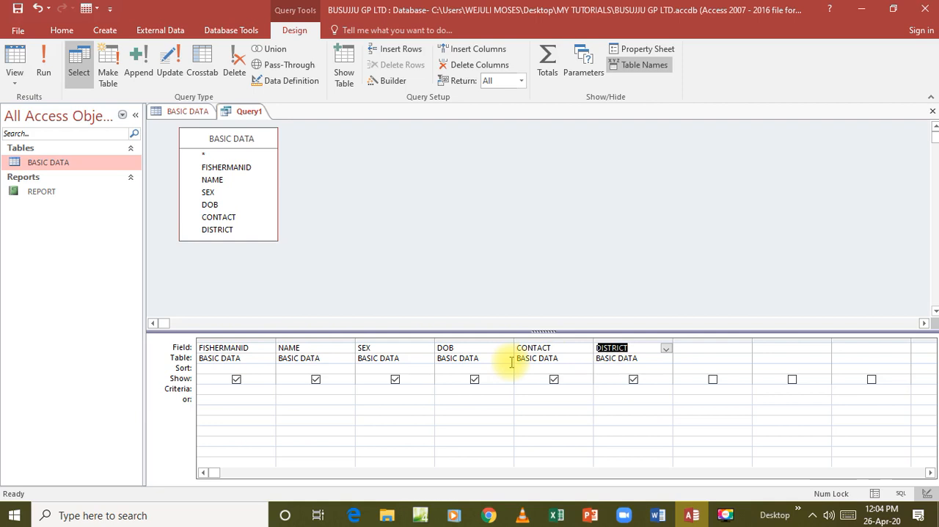